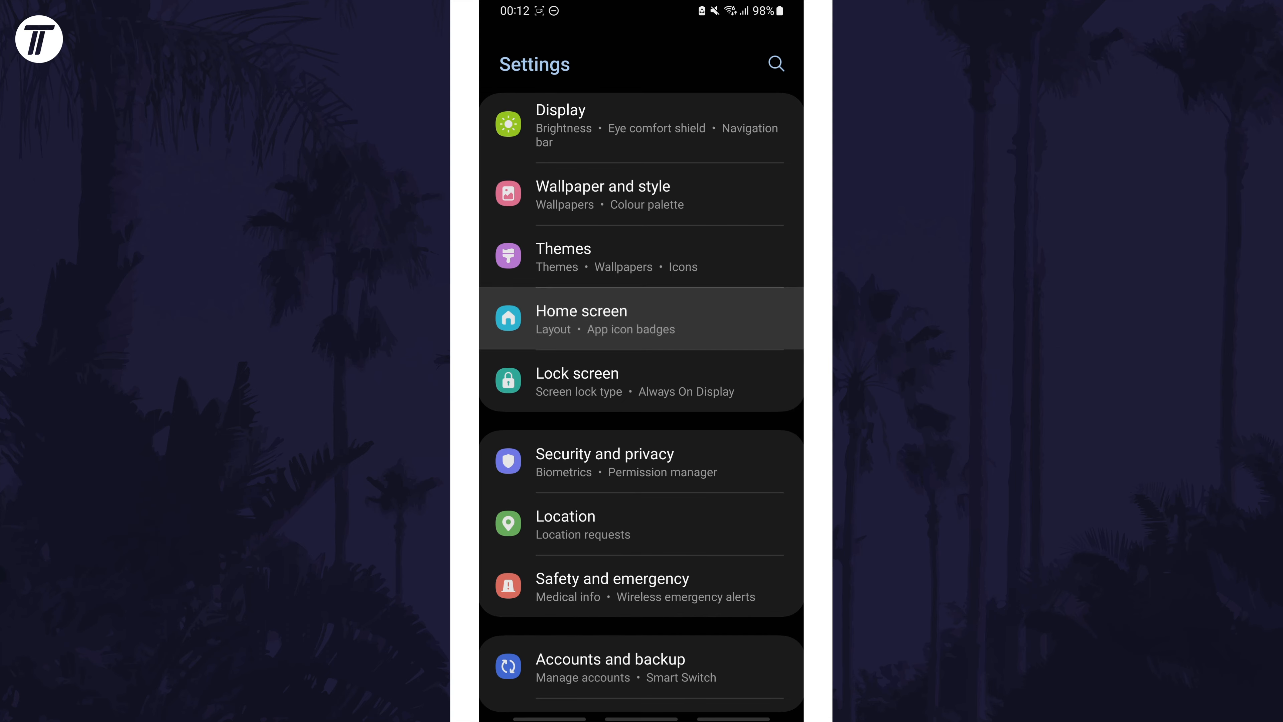
- Enter the Home screen settings from the main Settings list
{"action": "left_click", "coordinate": [580, 320]}
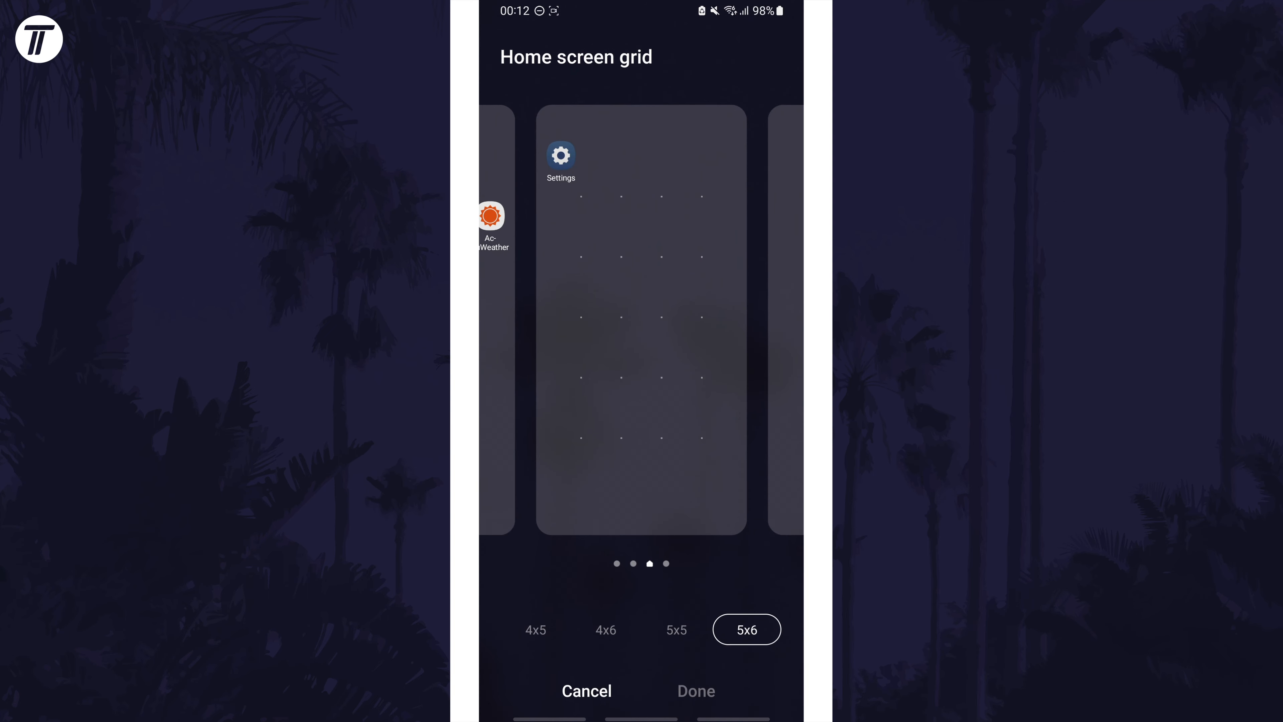
- Preview the 4x6 grid, then choose 5x5 and apply it as the Home screen grid
{"action": "left_click", "coordinate": [606, 630]}
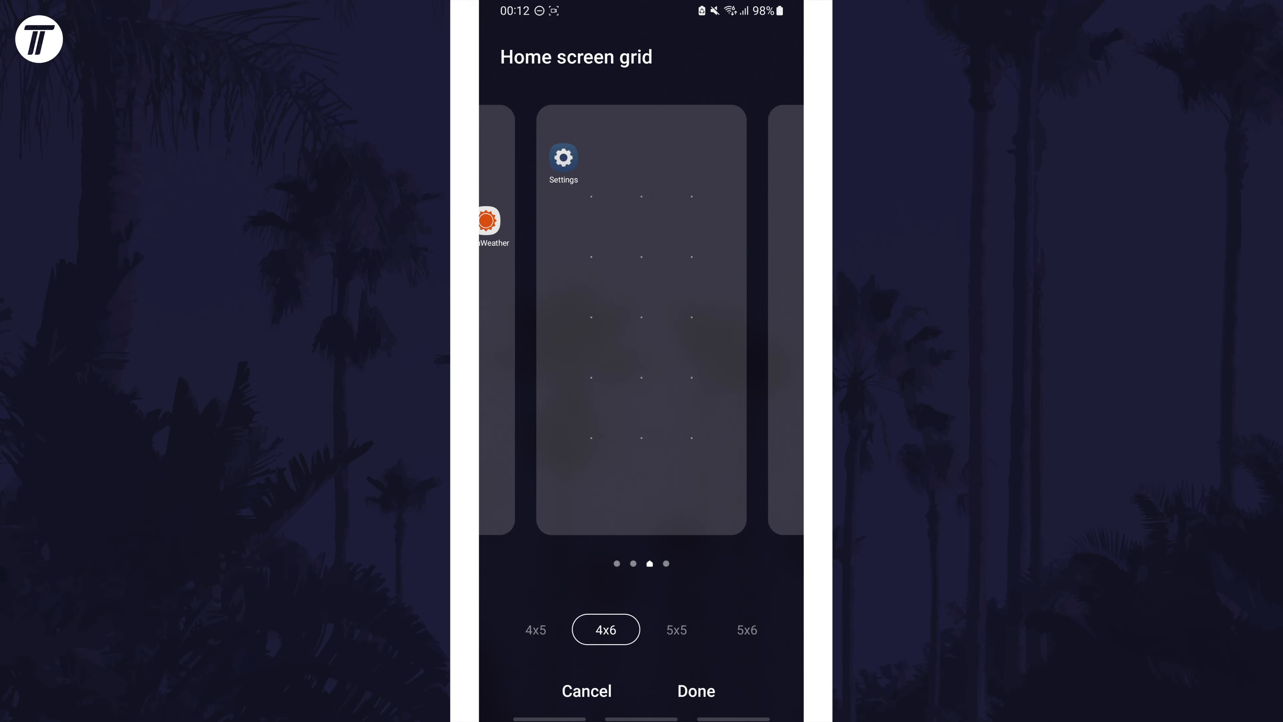
{"action": "left_click", "coordinate": [676, 630]}
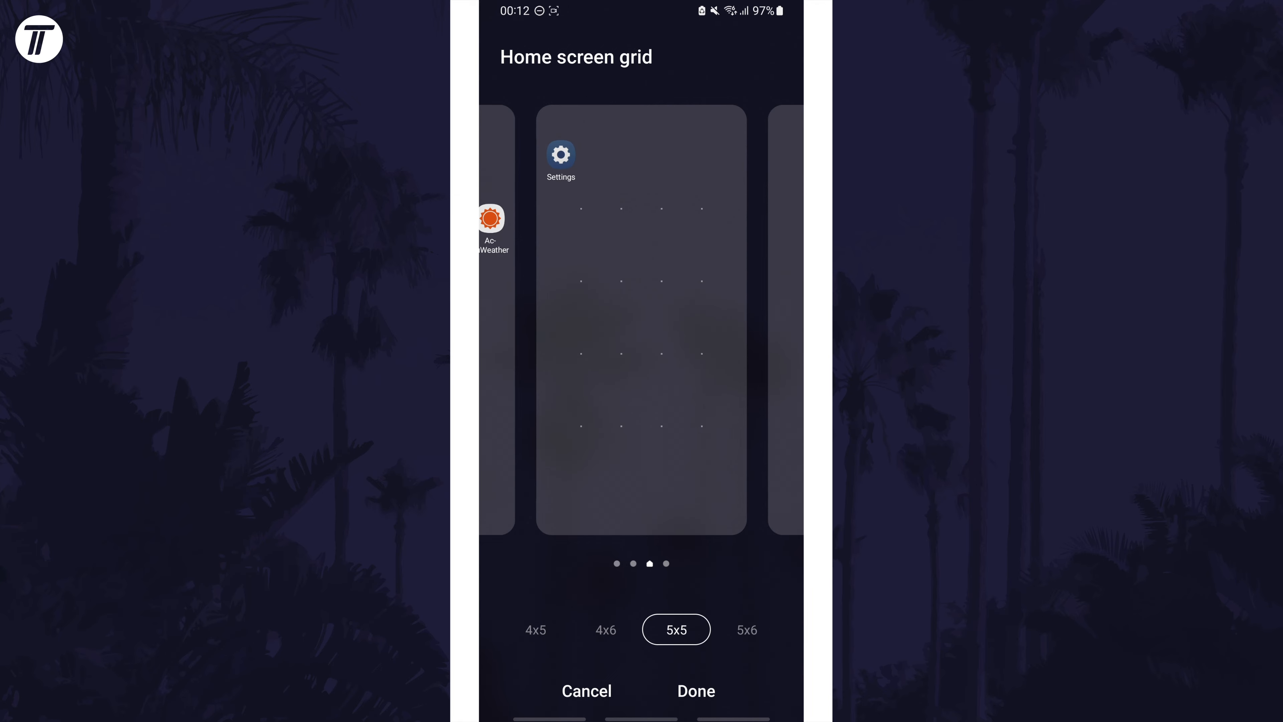
{"action": "left_click", "coordinate": [695, 689]}
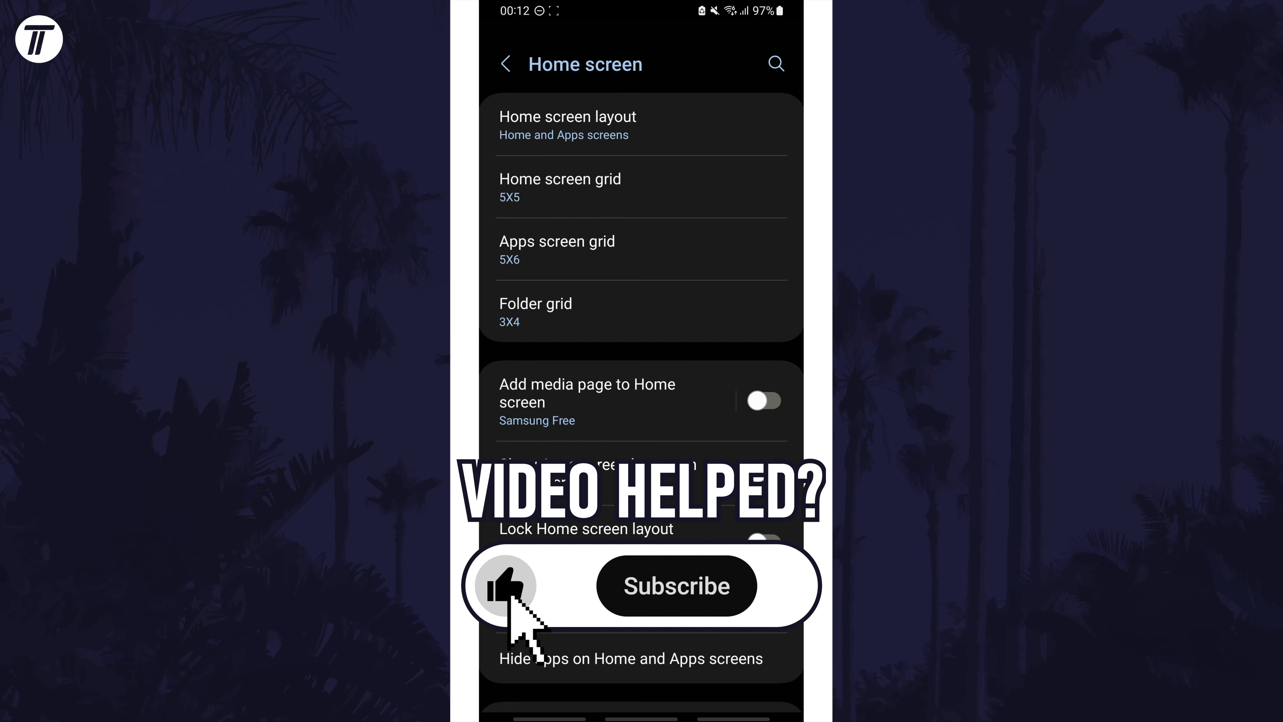
{"action": "left_click", "coordinate": [675, 586]}
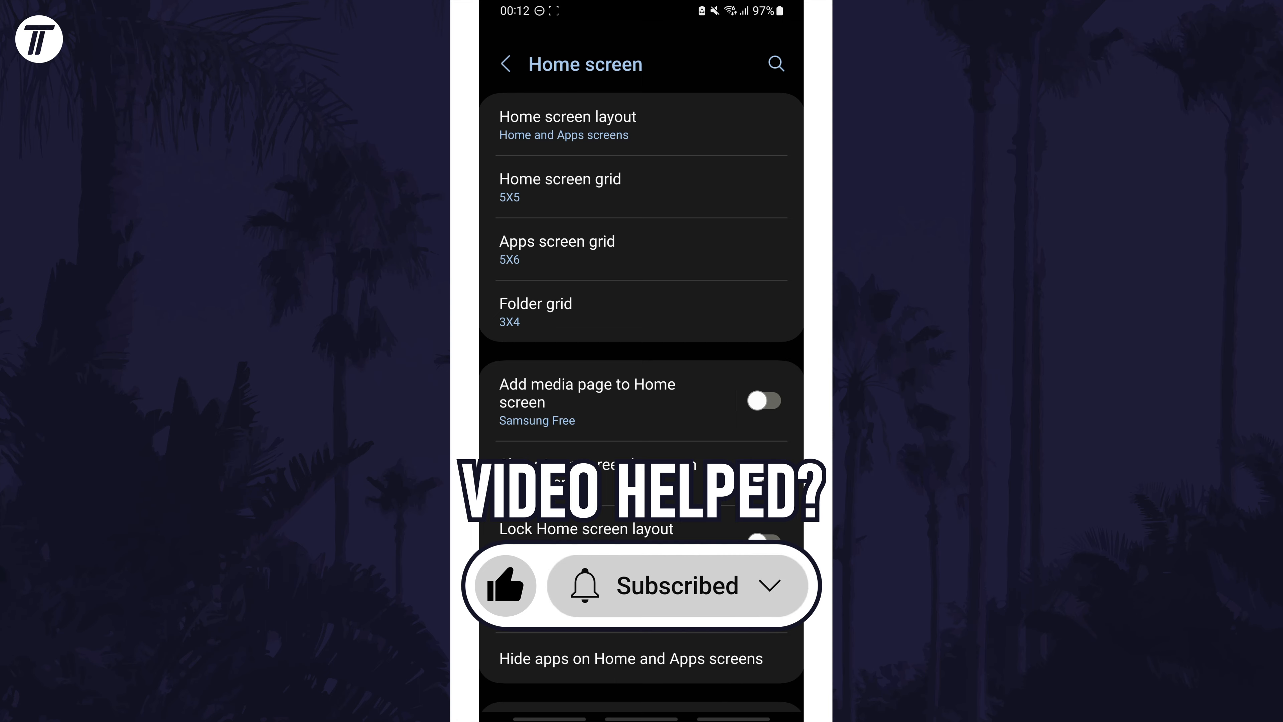